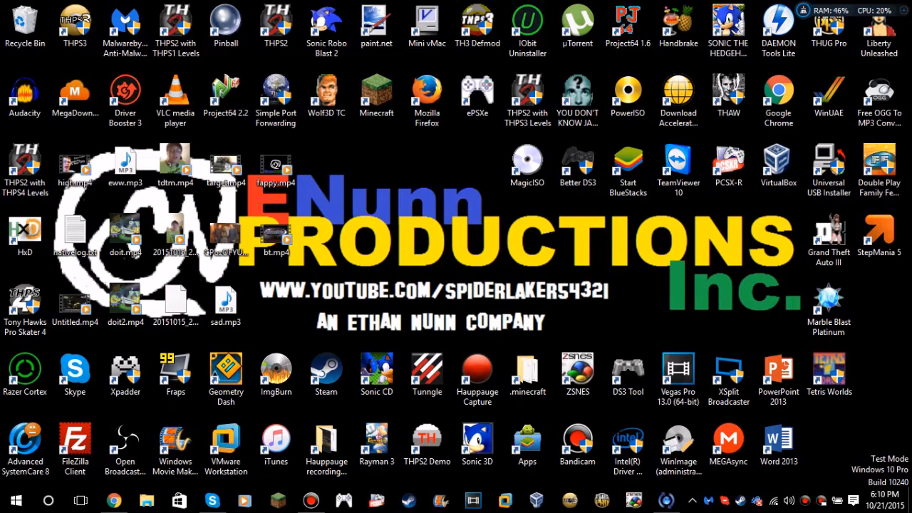
Launch Google Chrome and load the ps3-themes.com home page.
click(176, 367)
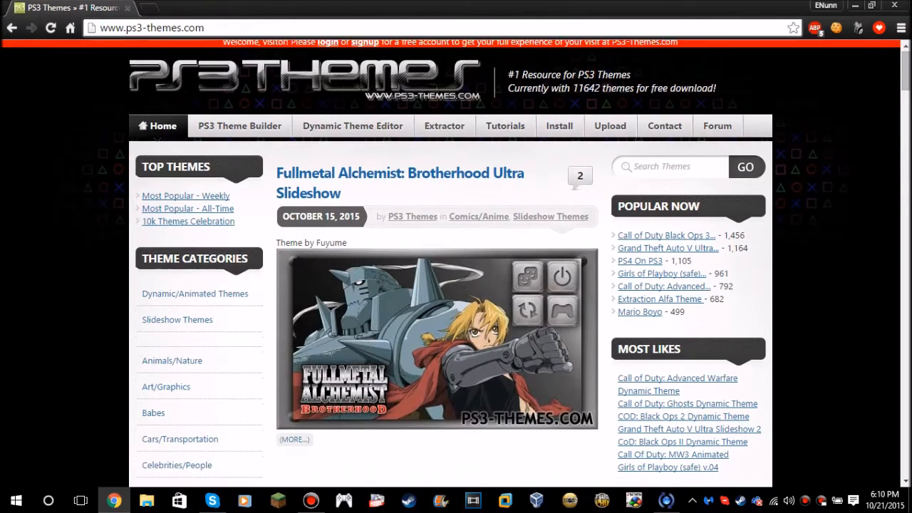
scroll(down, 3)
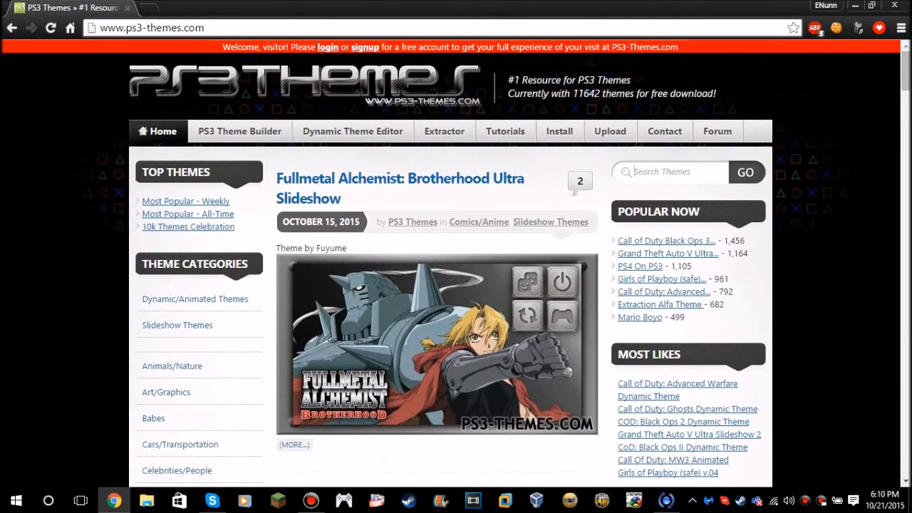
Search for 'ps4', locate PS4 XMB 2.0 in the results and download its P3T file.
text(ps)
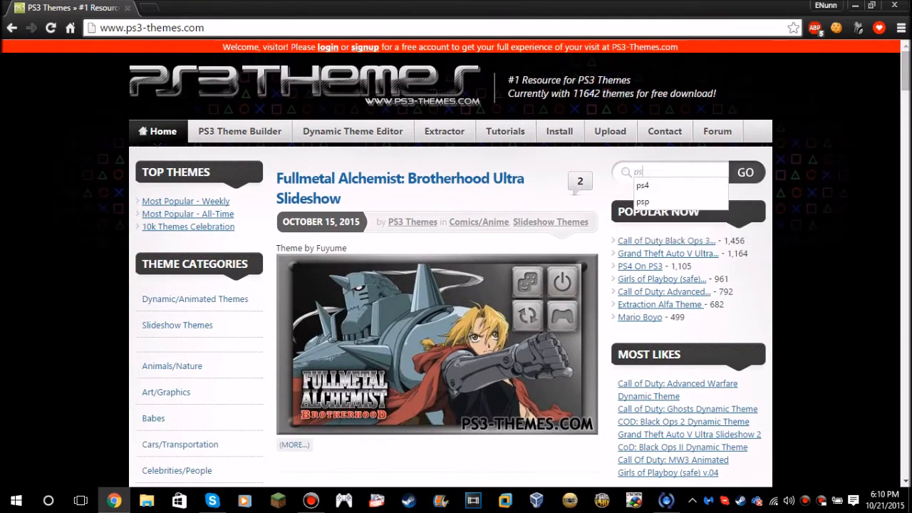
click(745, 171)
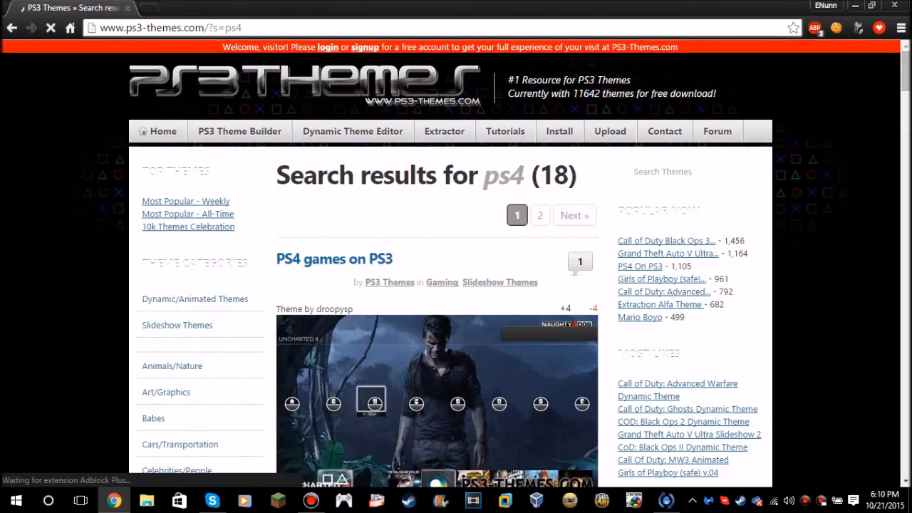
scroll(down, 3)
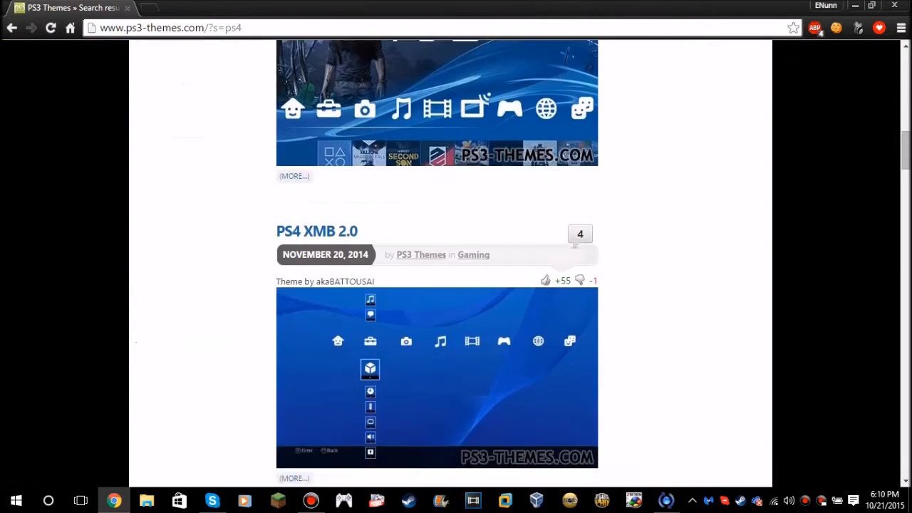
scroll(down, 3)
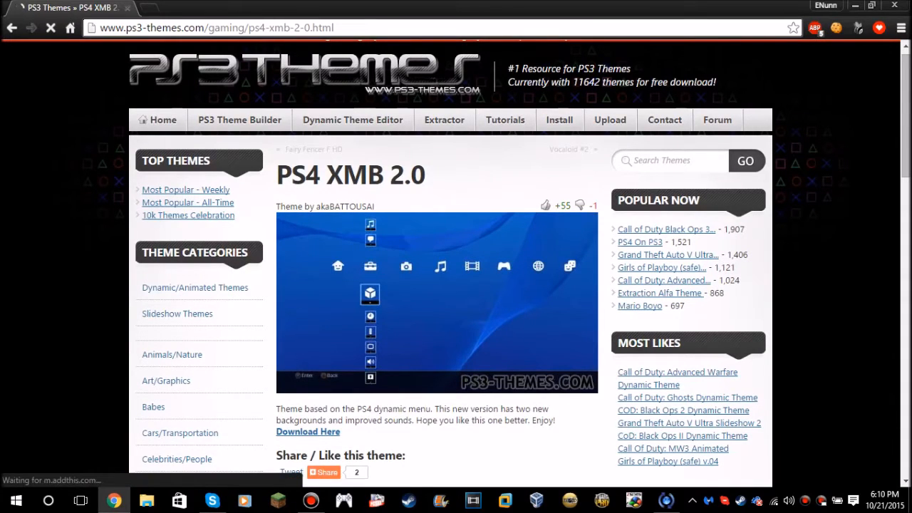
click(308, 430)
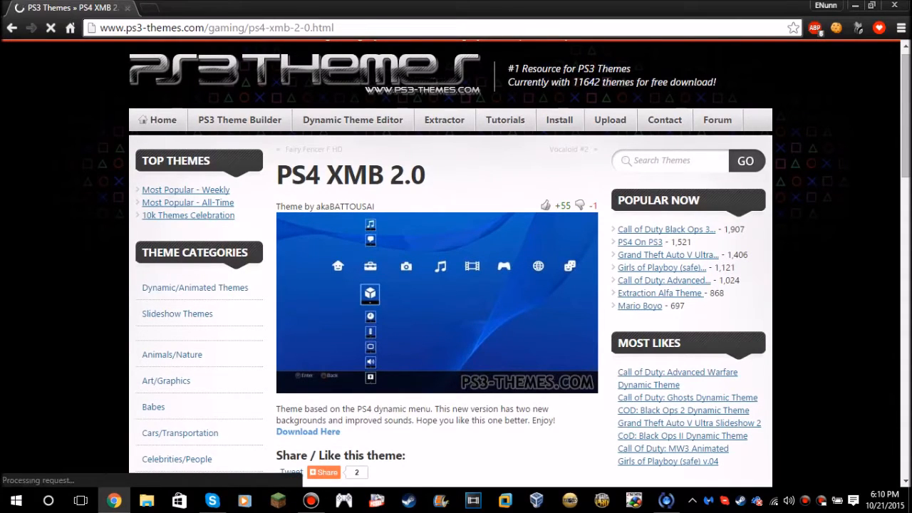
scroll(down, 3)
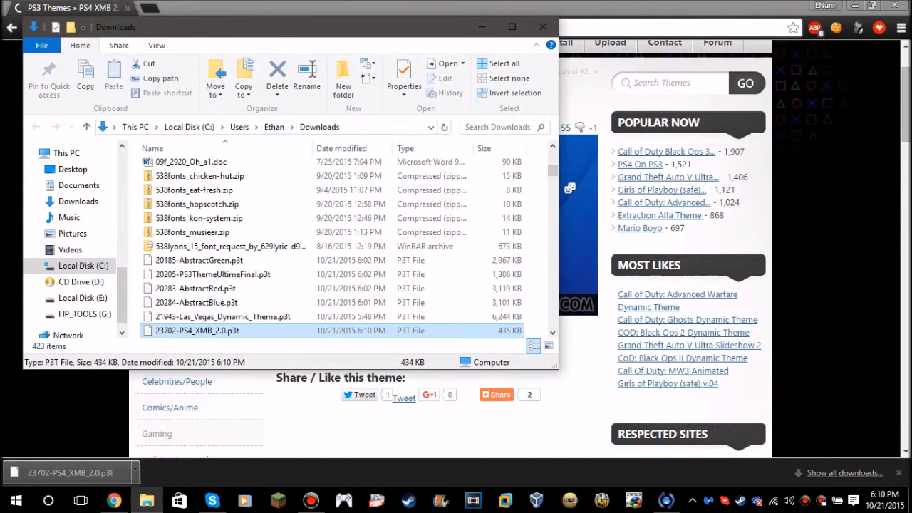
Copy 23702-PS4_XMB_2.0.p3t from Downloads into UUI (M:)\PS3\THEME.
click(197, 330)
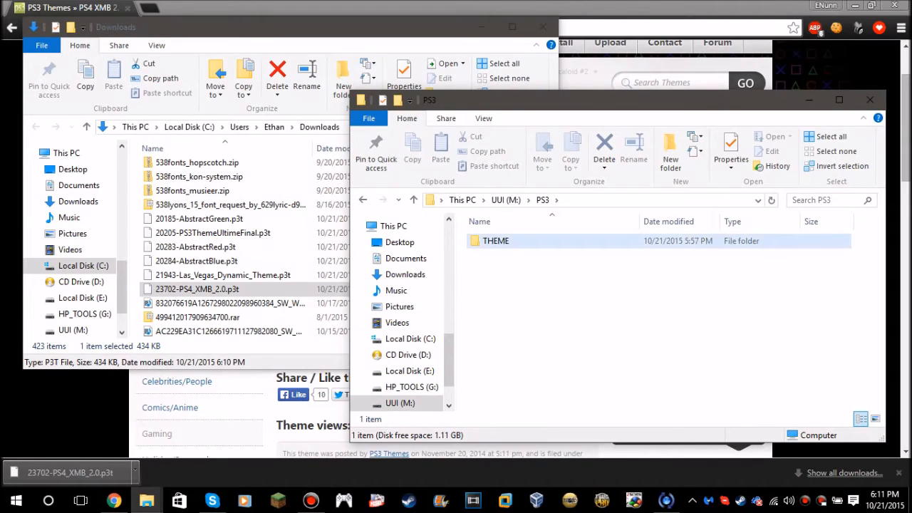
double_click(495, 240)
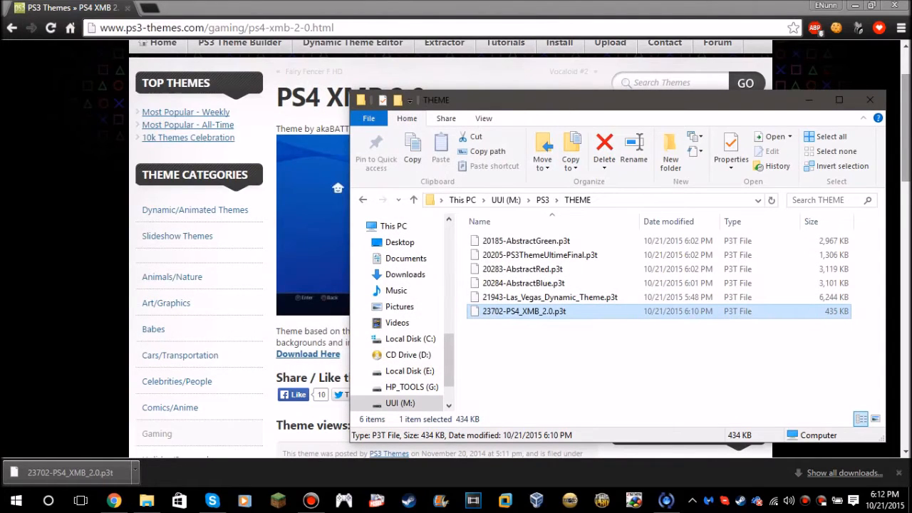
click(869, 100)
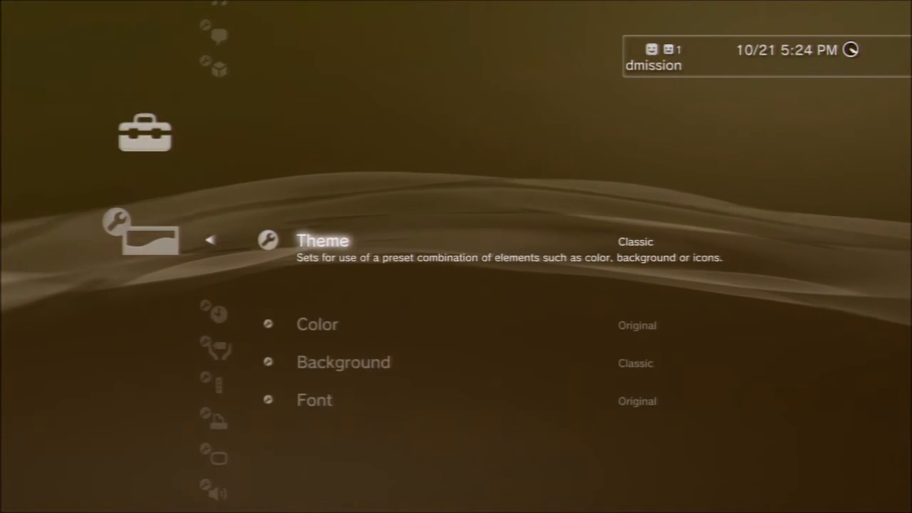
From Theme settings choose Install and select USB Device (UDisk) as the source.
click(322, 240)
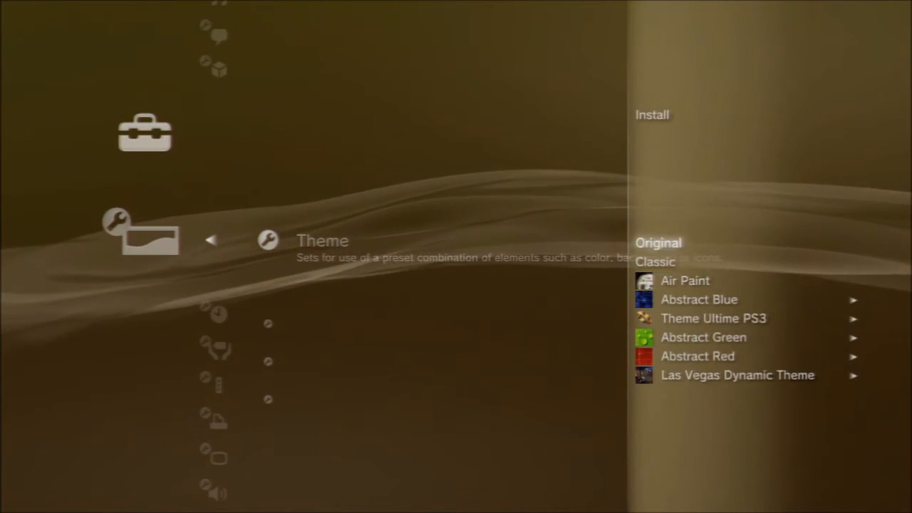
click(651, 114)
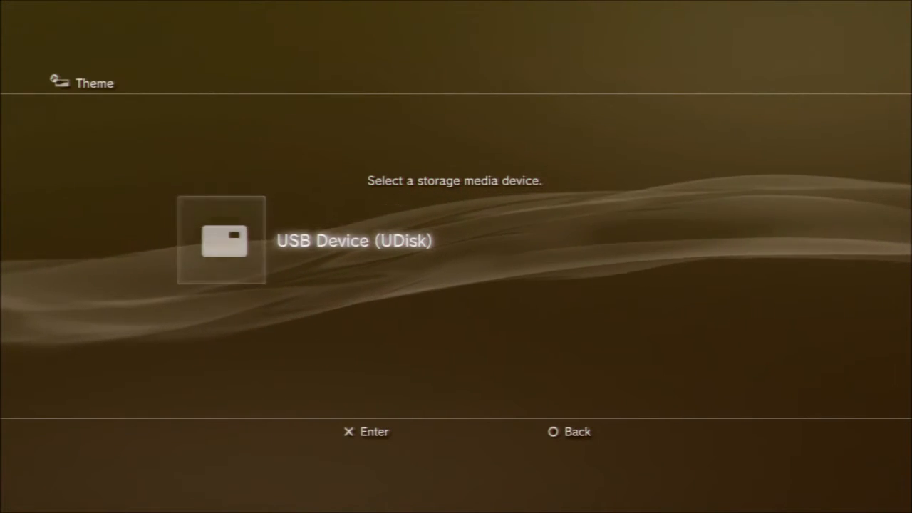